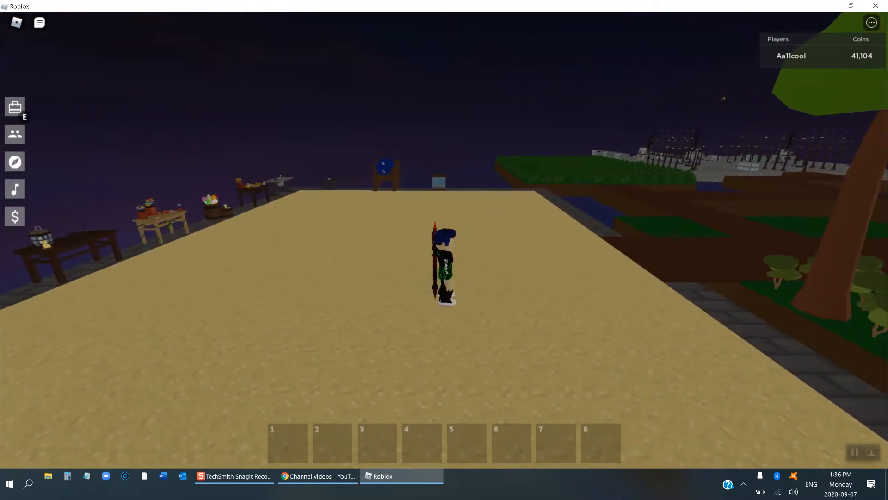
Step: Highlight the Net tool, Display Case and progress bar lines in the Islands update log, then return to the game
left_click(318, 476)
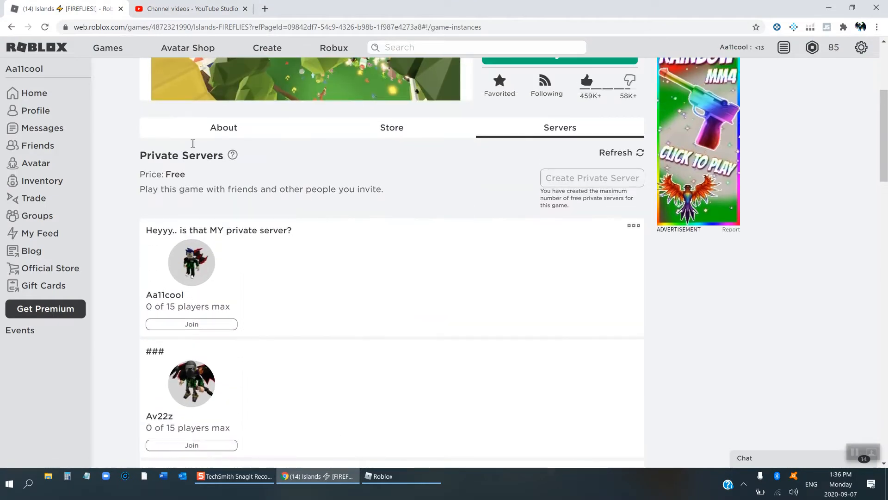
left_click(223, 127)
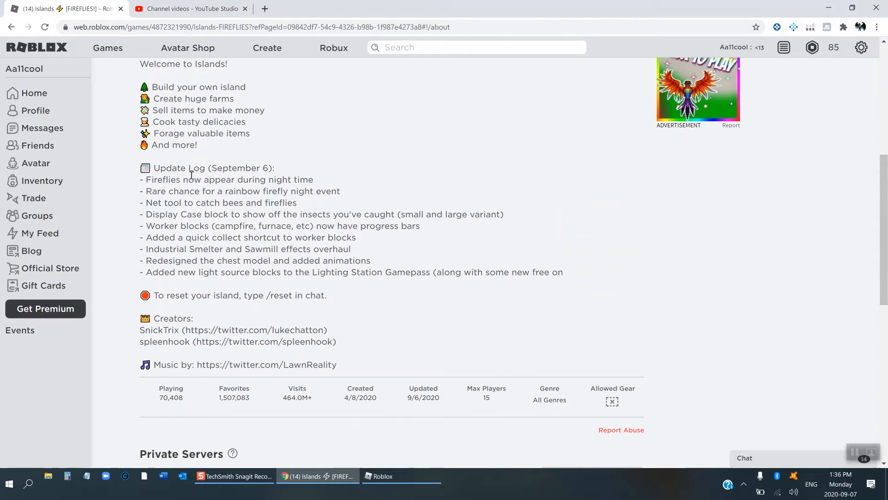
mouse_move(195, 174)
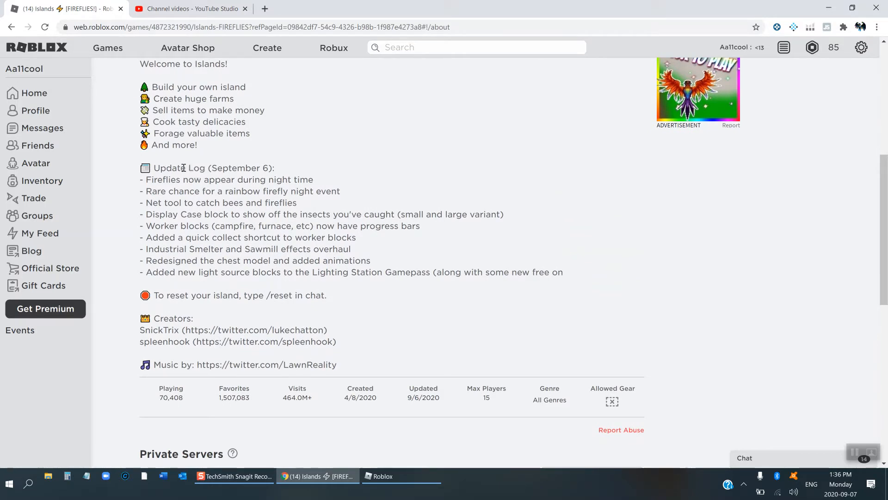
left_click_drag(149, 179, 211, 191)
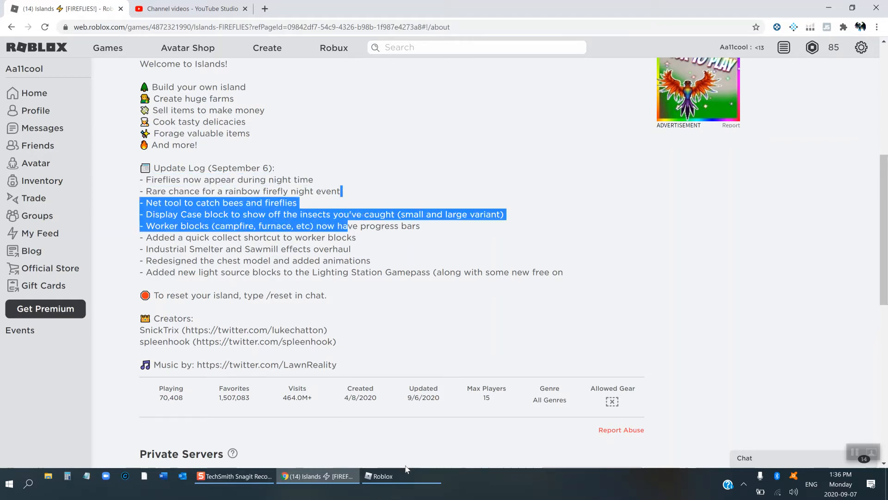
left_click(383, 476)
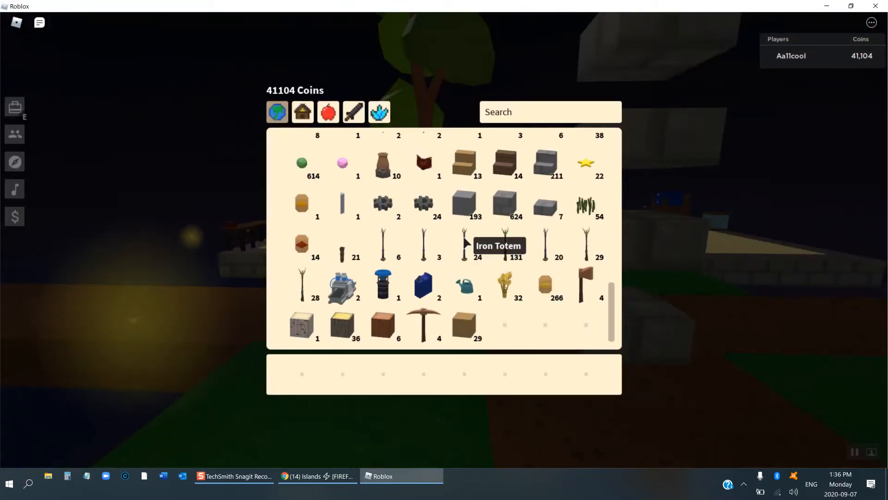
mouse_move(586, 286)
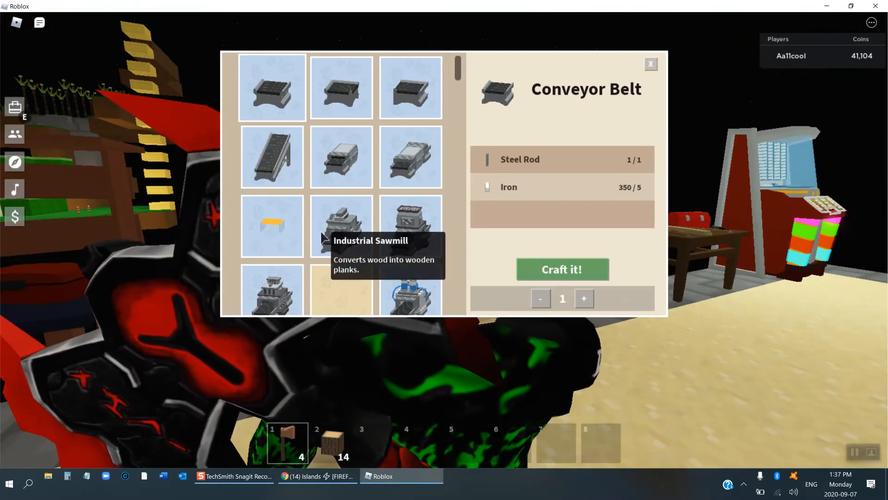
Step: Browse the recipe grid to the Net recipe needing 15 wood, then close the workbench
scroll("down", 3)
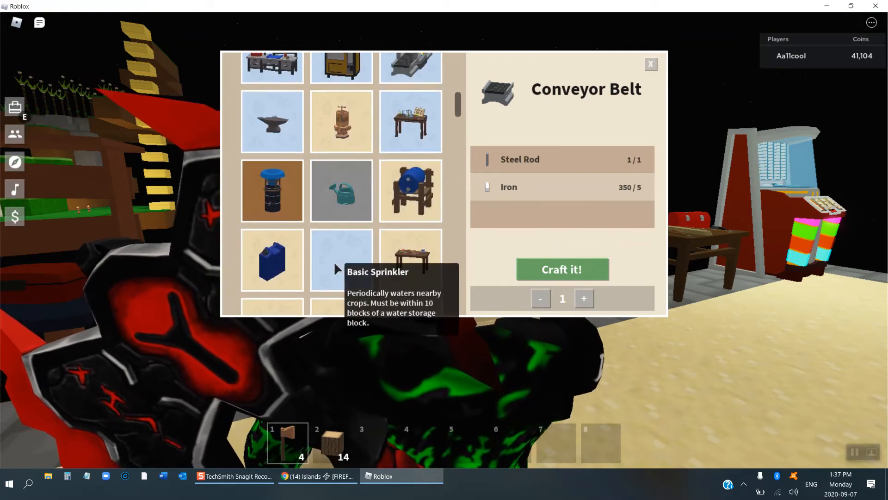
scroll("down", 3)
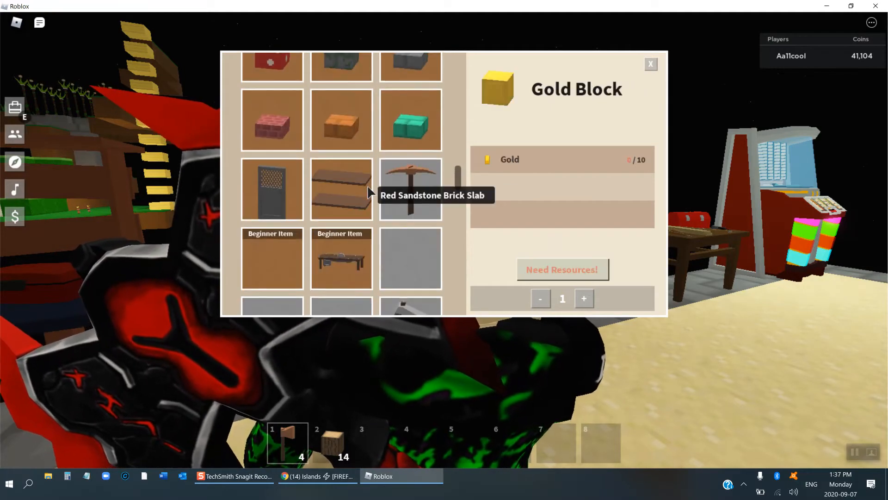
scroll("down", 3)
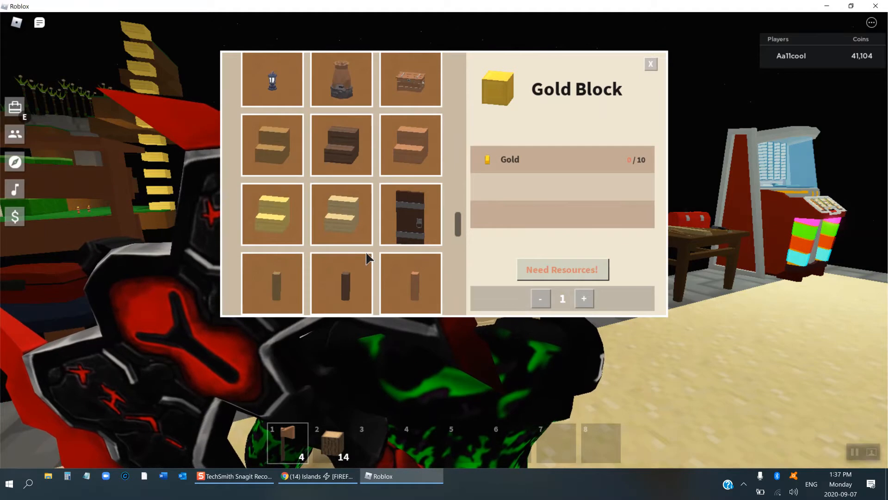
scroll("down", 3)
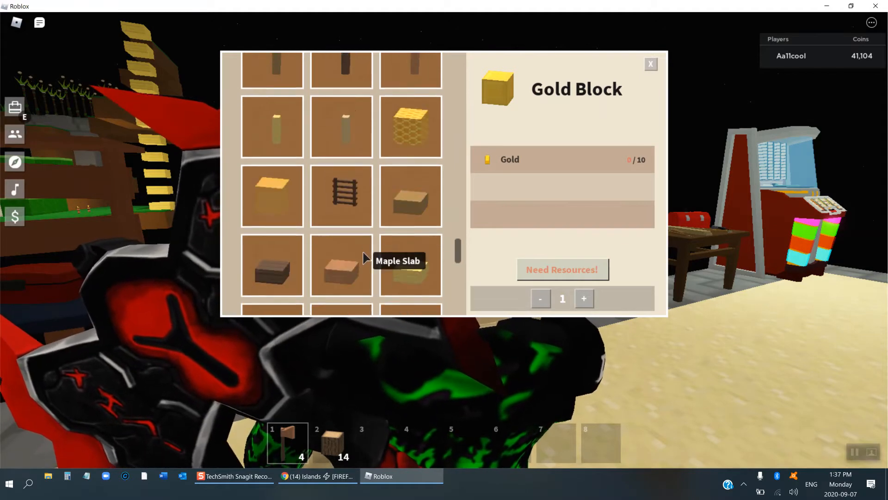
scroll("down", 3)
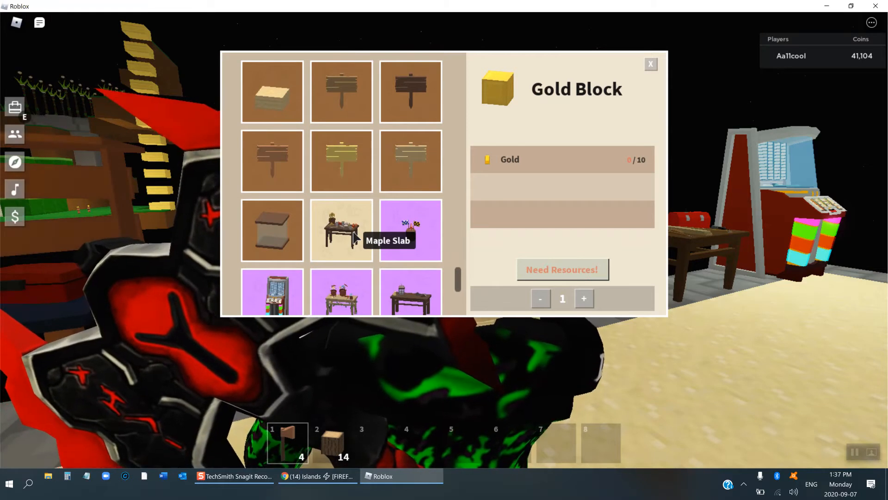
scroll("down", 3)
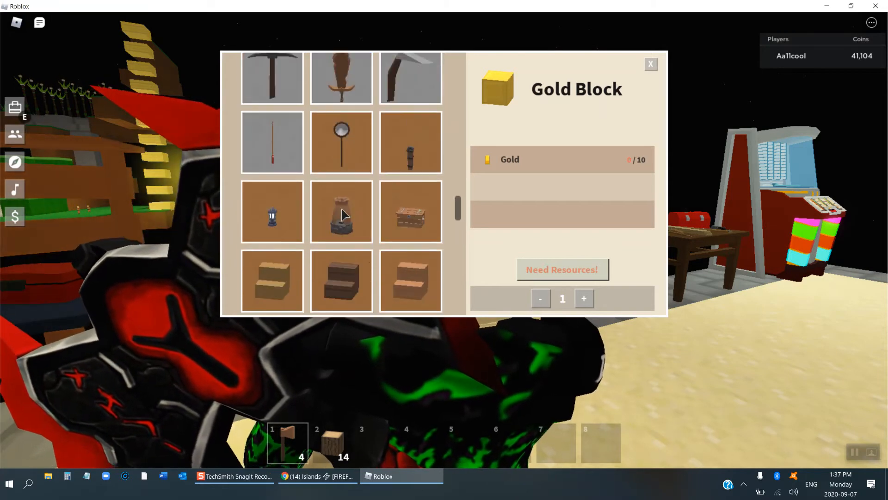
left_click(340, 142)
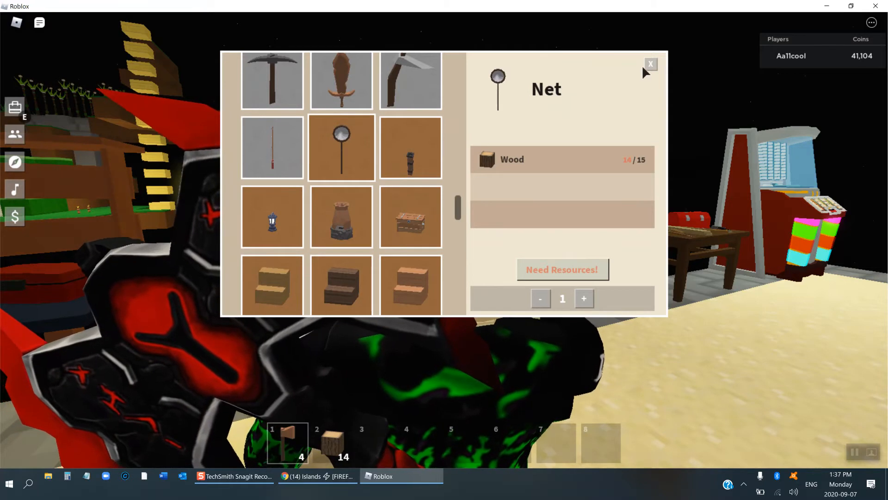
left_click(650, 64)
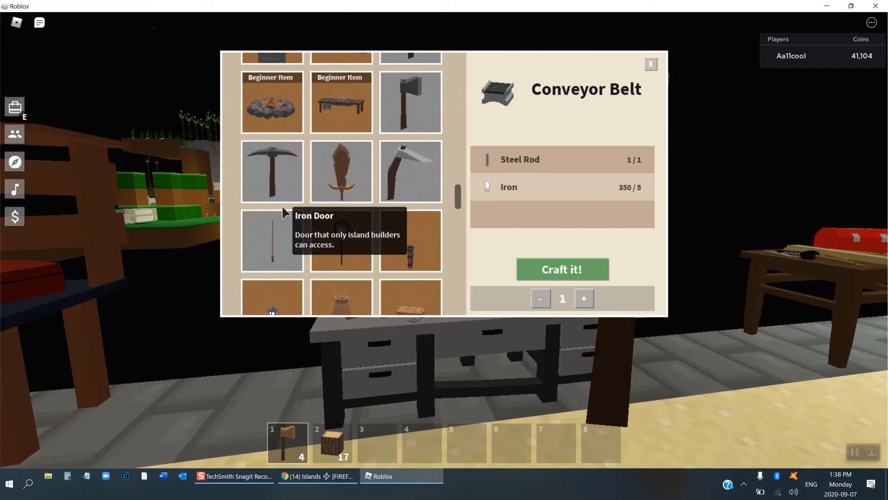
Step: Craft a Net from the workbench recipe grid using the 17 wood
scroll("down", 3)
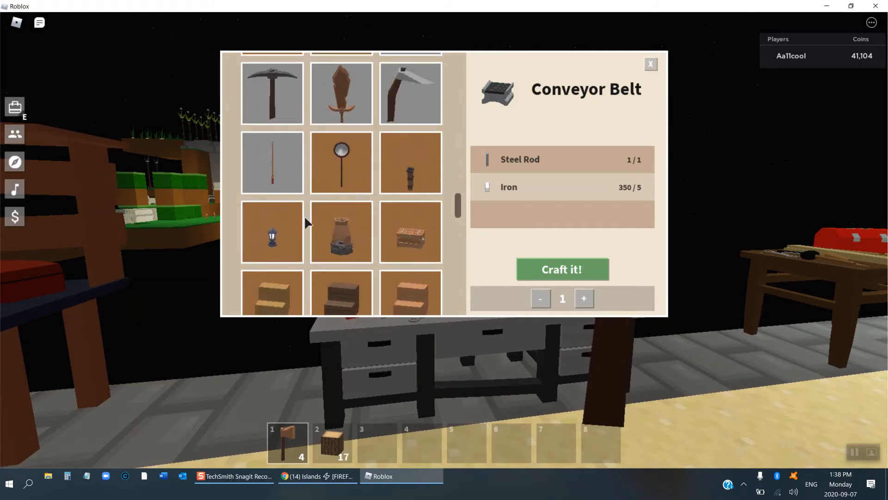
scroll("down", 3)
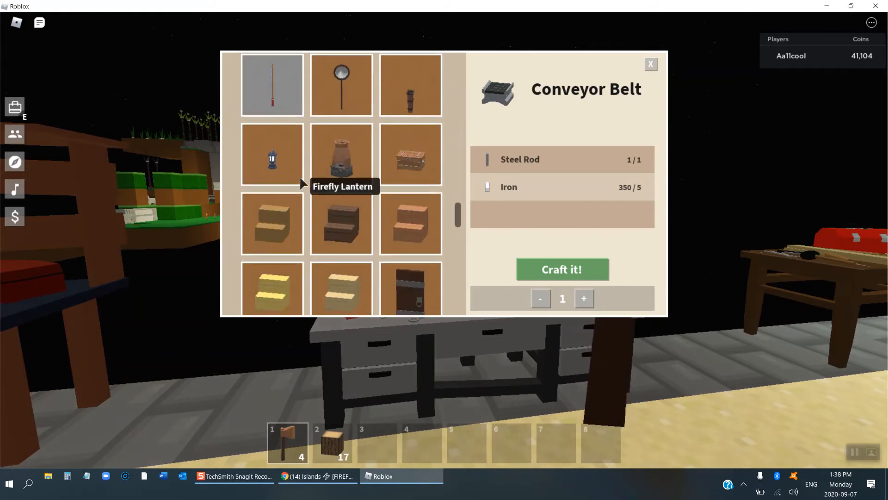
left_click(341, 84)
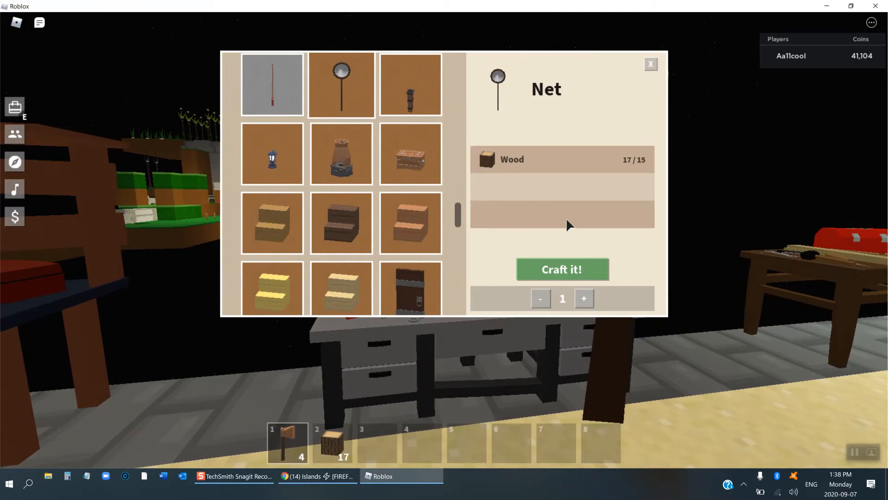
left_click(561, 269)
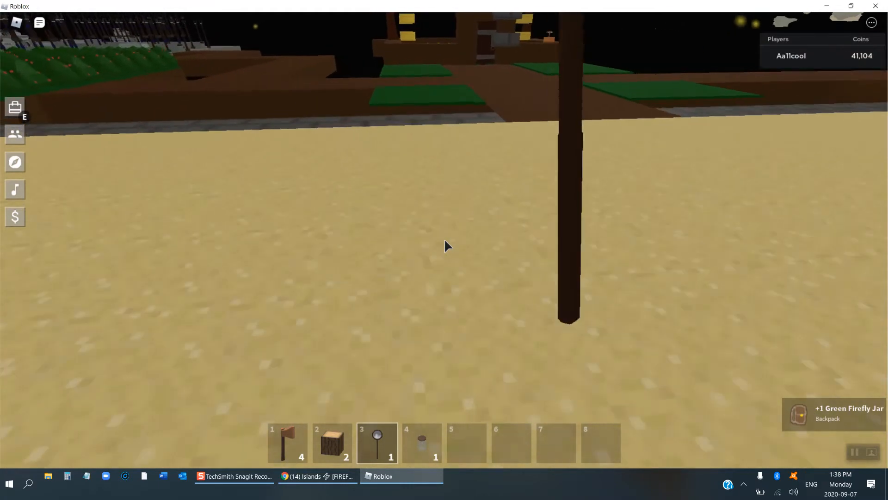
Step: Select hotbar slot 4 while catching a green firefly with the net
key("4")
type("b")
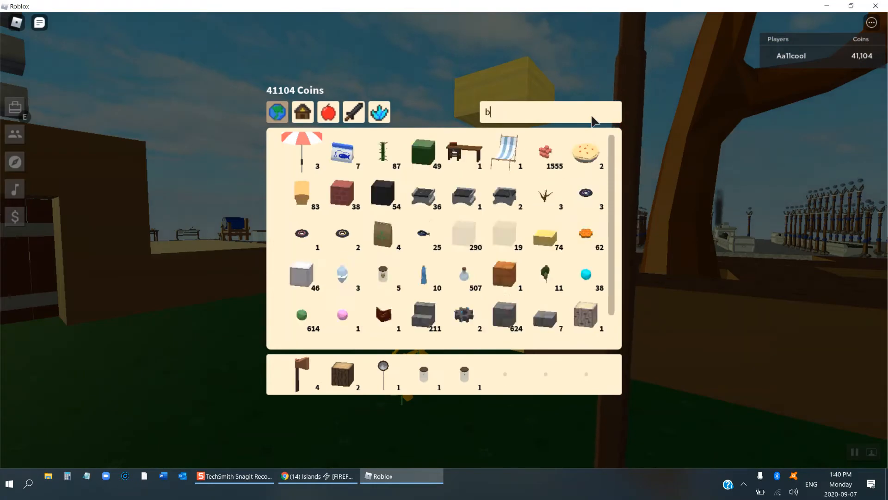
Step: Search the backpack for 'bee' to find the bee jars
type("ee")
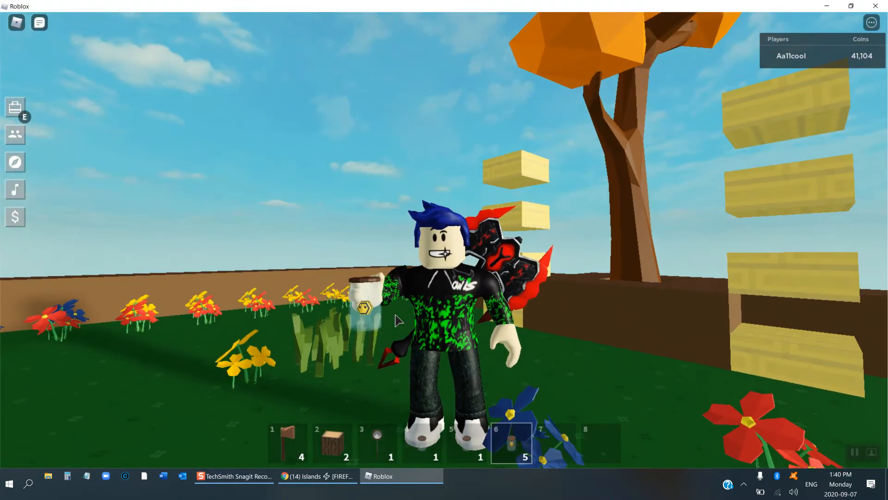
mouse_move(509, 442)
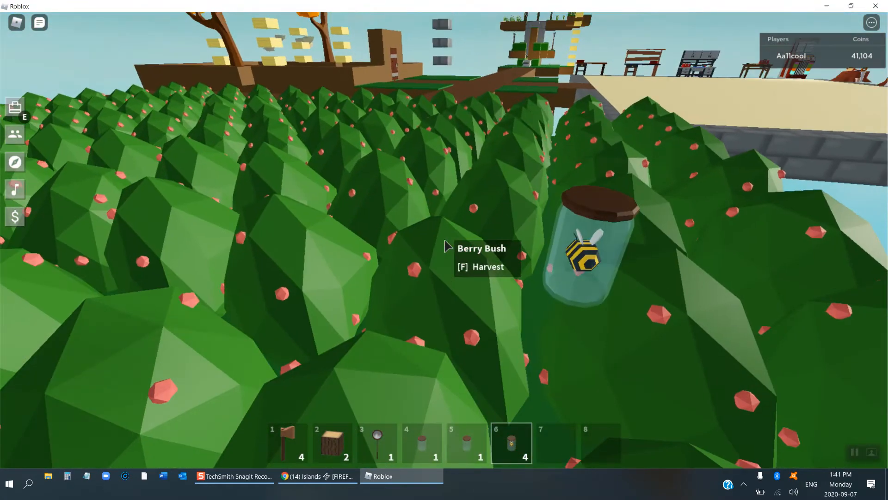
Step: Pick the placed bee jar back up from the berry bush
left_click(467, 443)
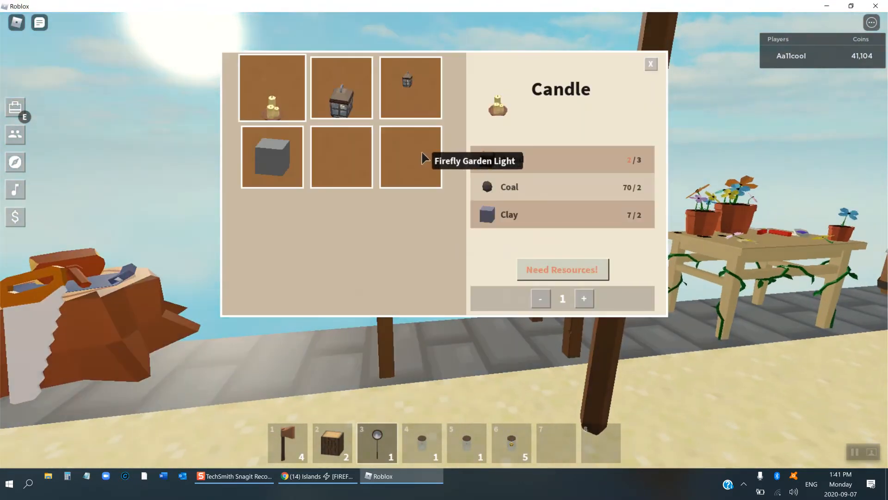
Step: View the Firefly Wall Lamp and Firefly Garden Light recipes (Yellow Firefly Jar, 25 Wood)
left_click(341, 157)
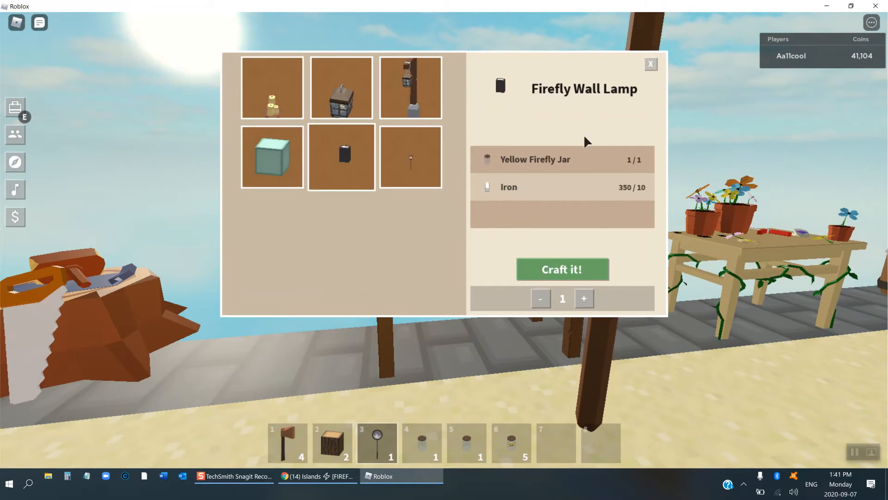
left_click(409, 156)
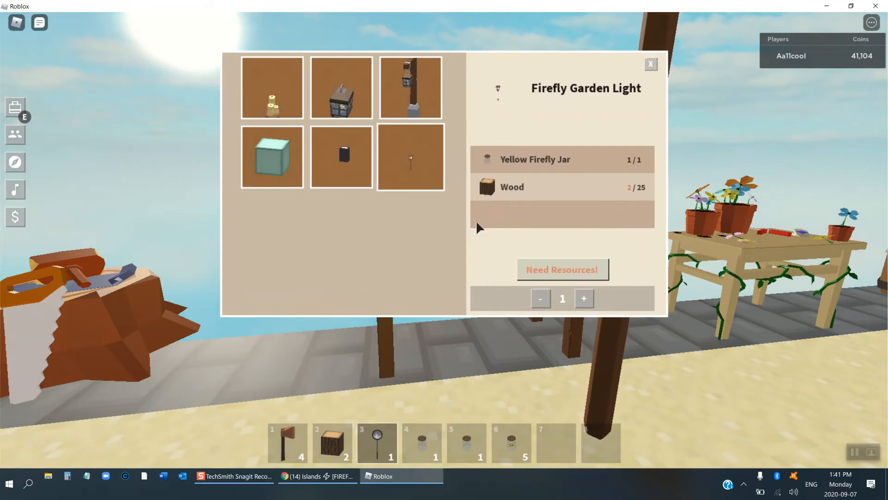
mouse_move(341, 88)
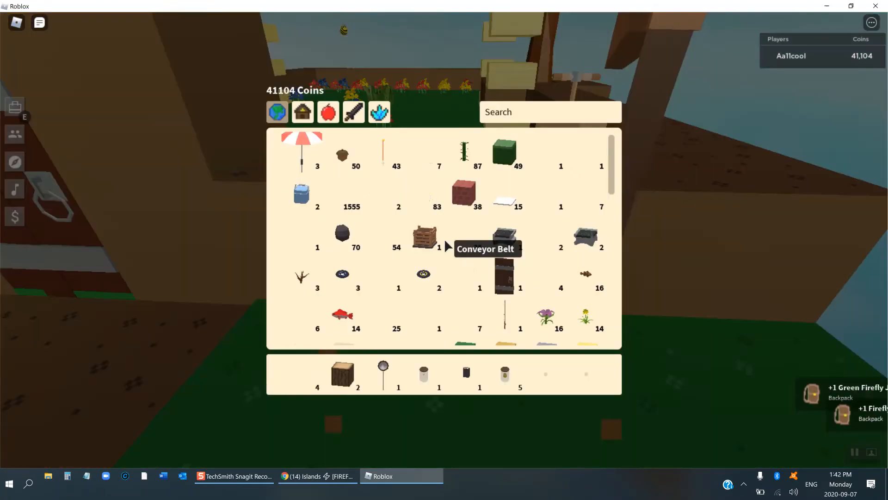
Step: Scroll through the collected items in the backpack and close the inventory
scroll("down", 3)
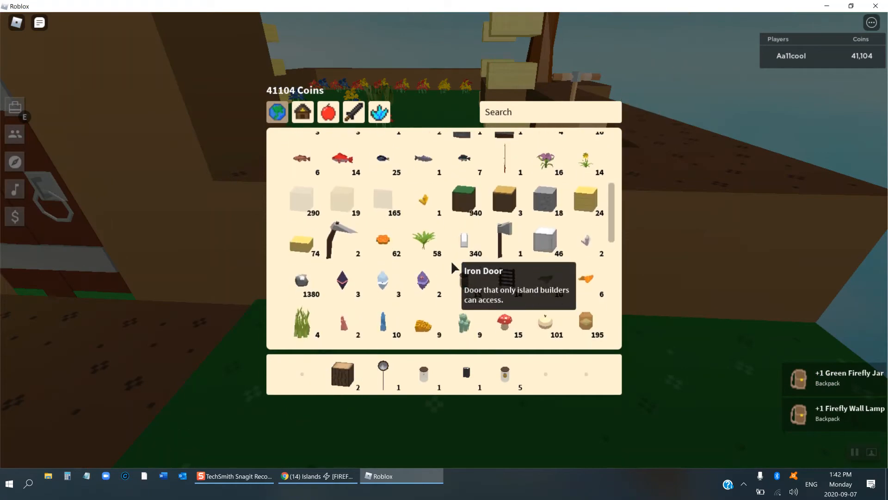
key("e")
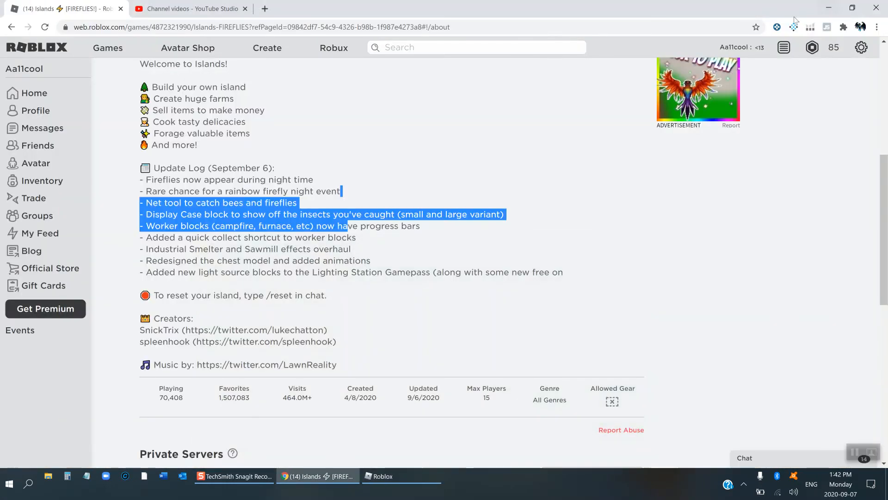
Step: Clear the markings on the rainbow firefly event and net tool lines in the update log
left_click(169, 193)
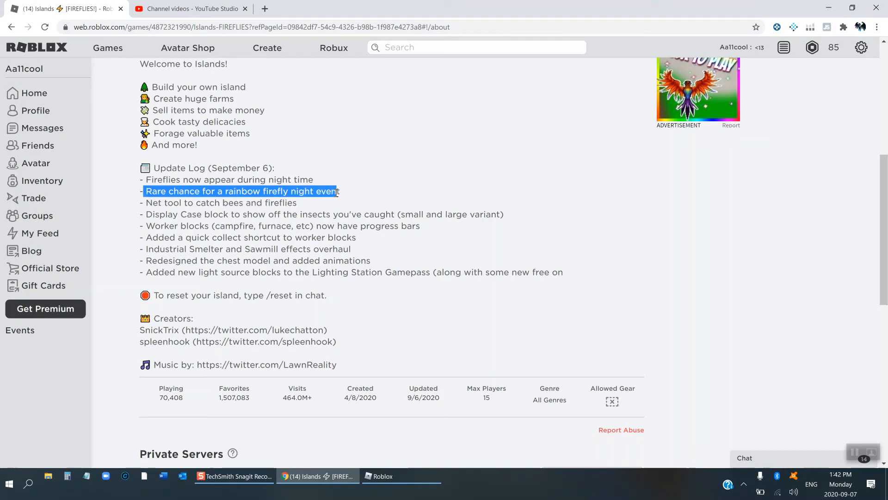
left_click(150, 202)
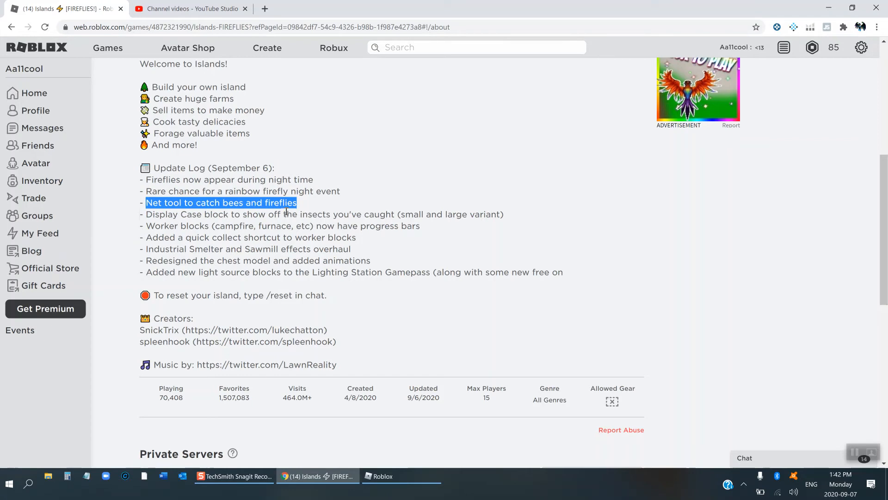
left_click(158, 214)
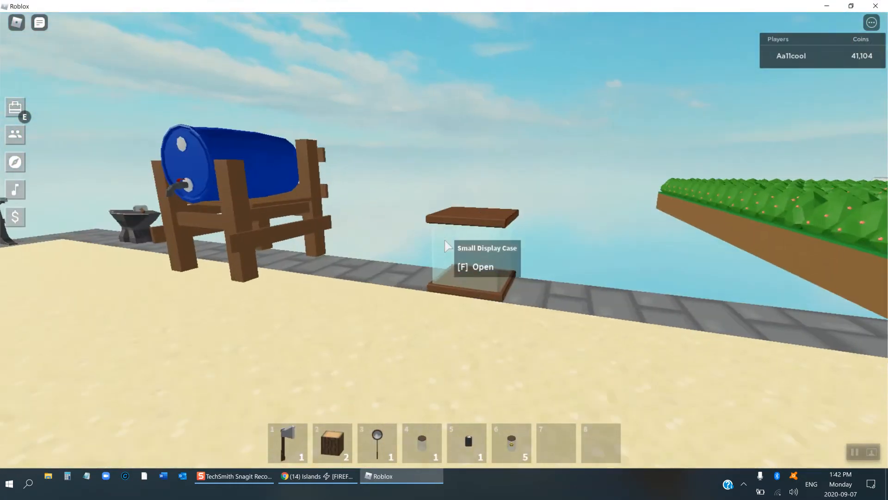
Step: Interact (F) while walking past the Small Display Case to the Tier 3 workbench
key("f")
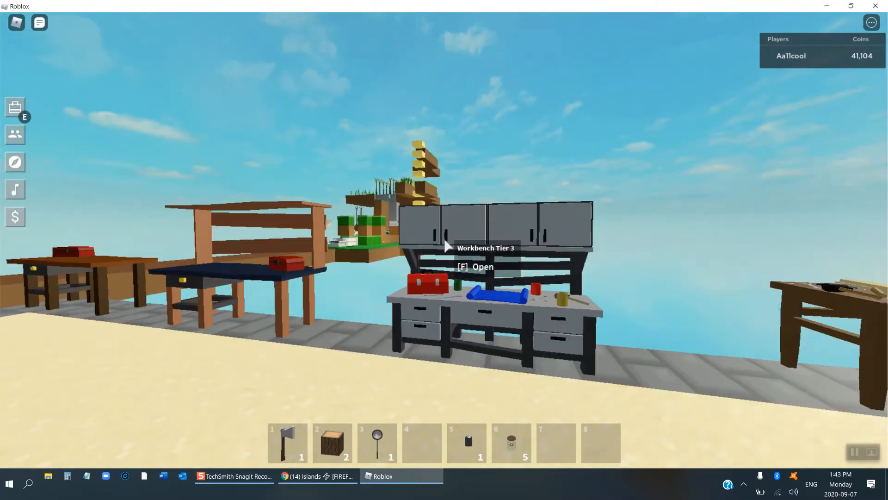
Step: View the Small Chest and Firefly Lantern recipes at the workbench, then close the crafting window
key("f")
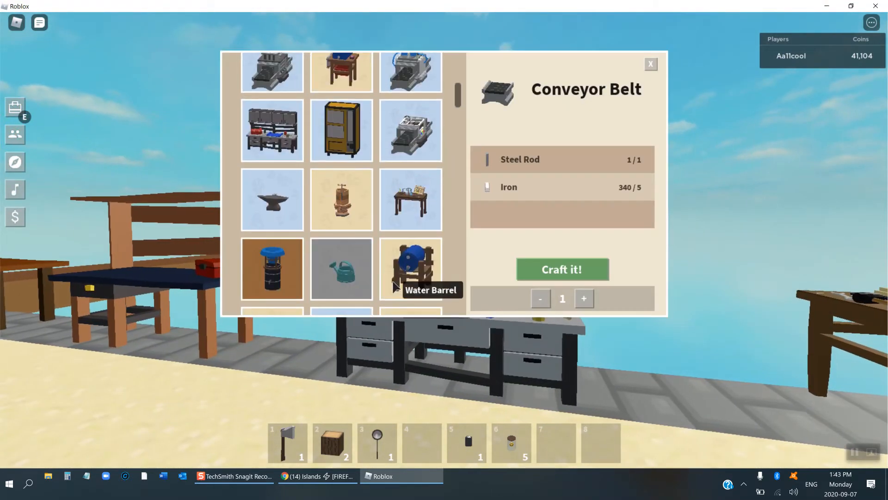
scroll("down", 3)
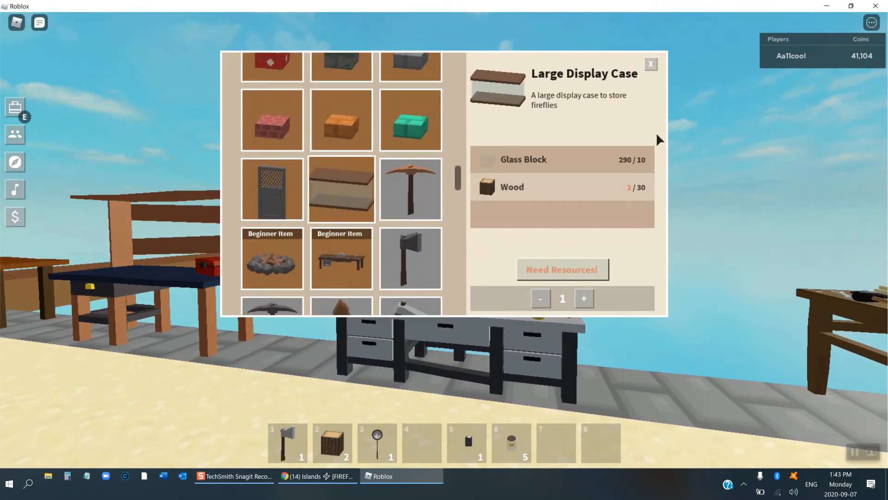
mouse_move(603, 88)
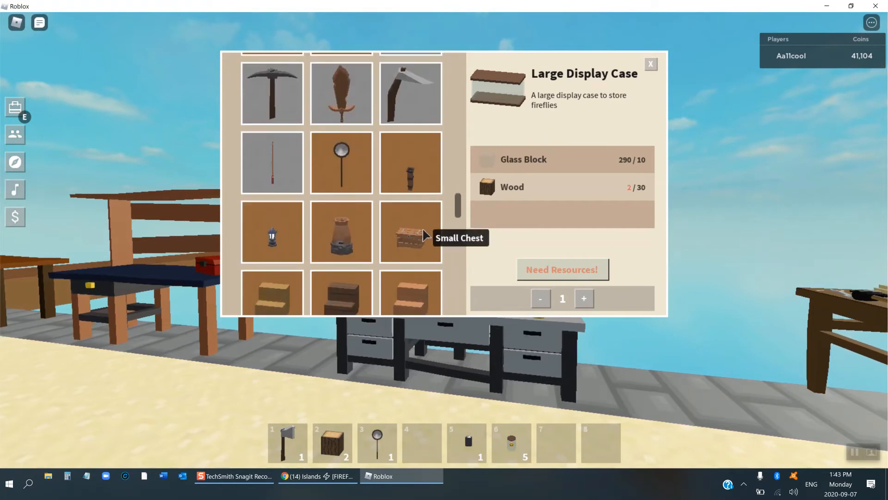
left_click(410, 232)
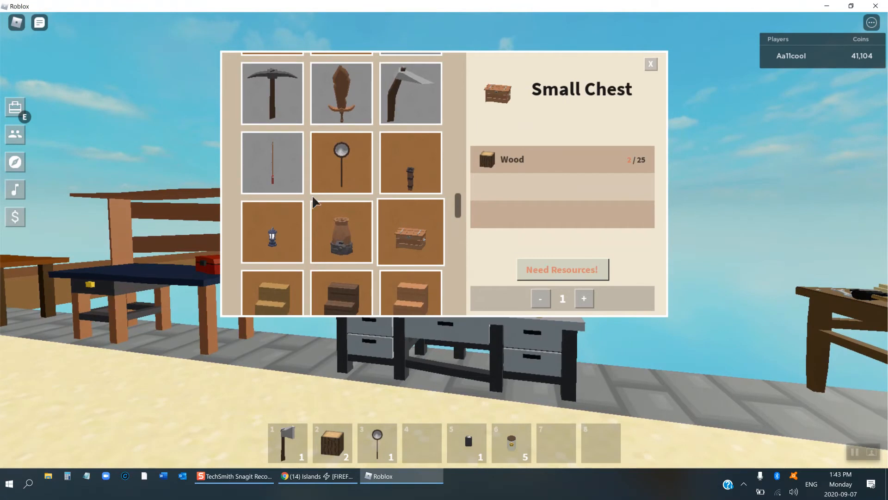
left_click(272, 232)
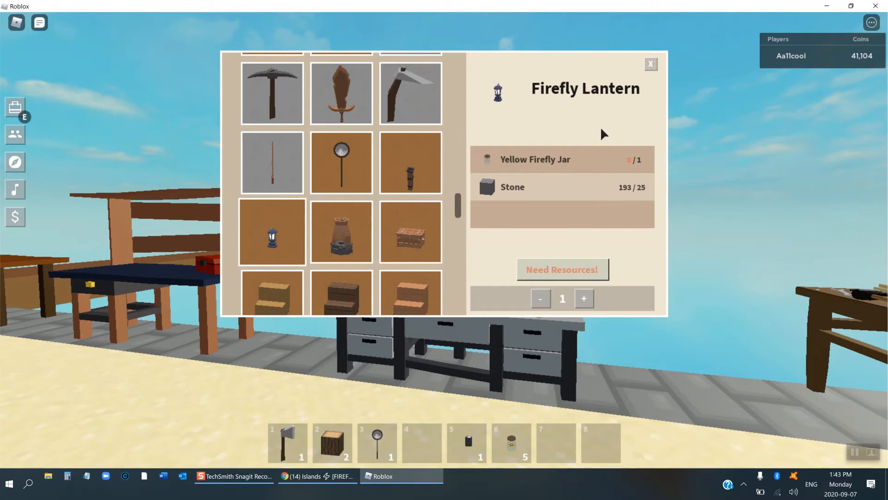
mouse_move(612, 138)
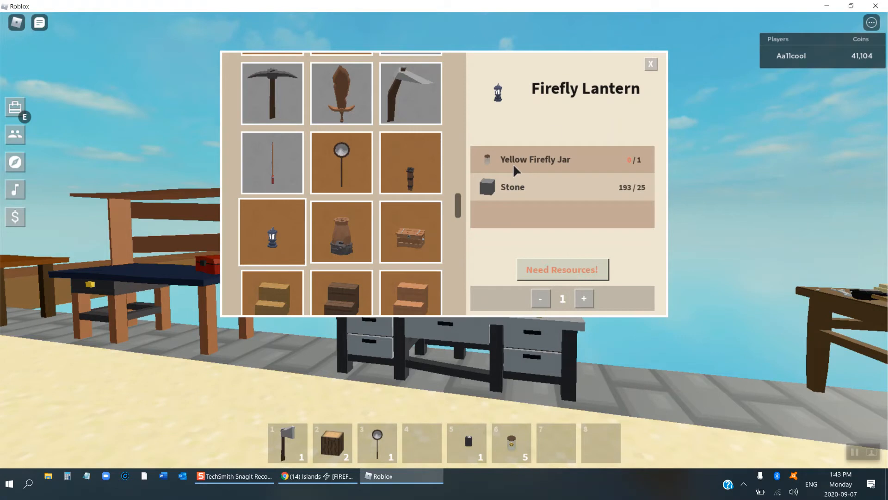
mouse_move(655, 124)
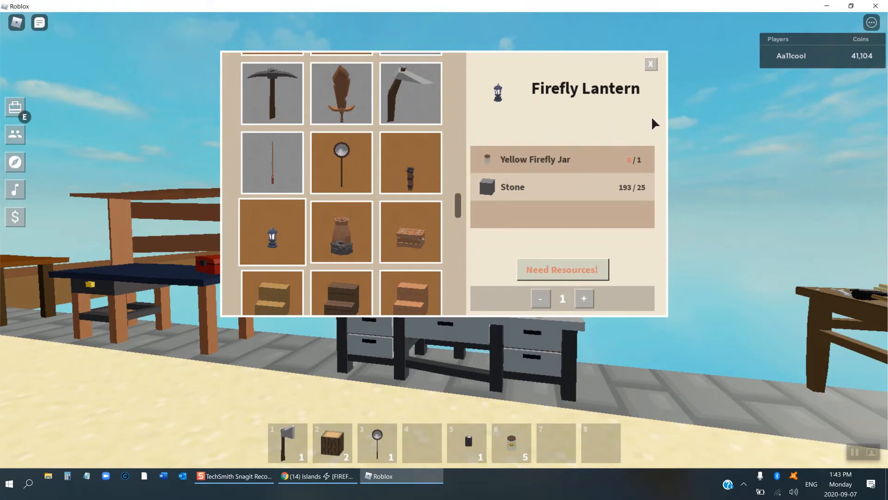
left_click(650, 64)
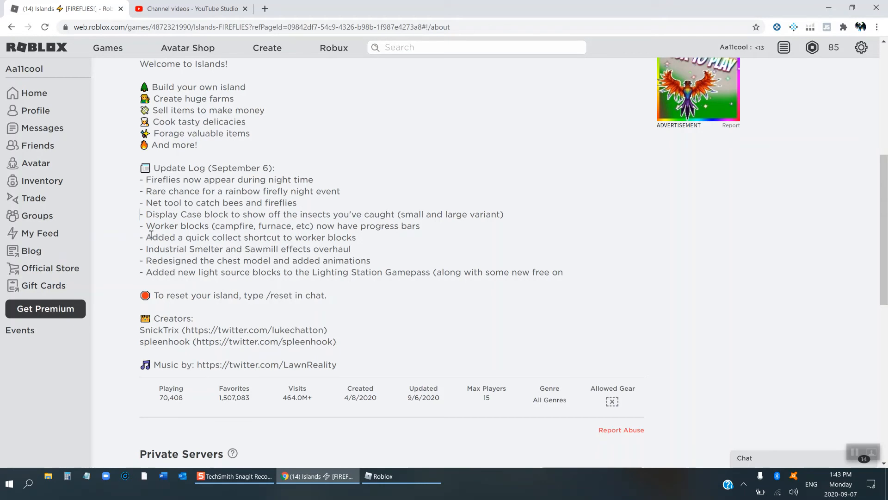
Step: Mark the quick collect shortcut entry in the Islands update log
double_click(232, 225)
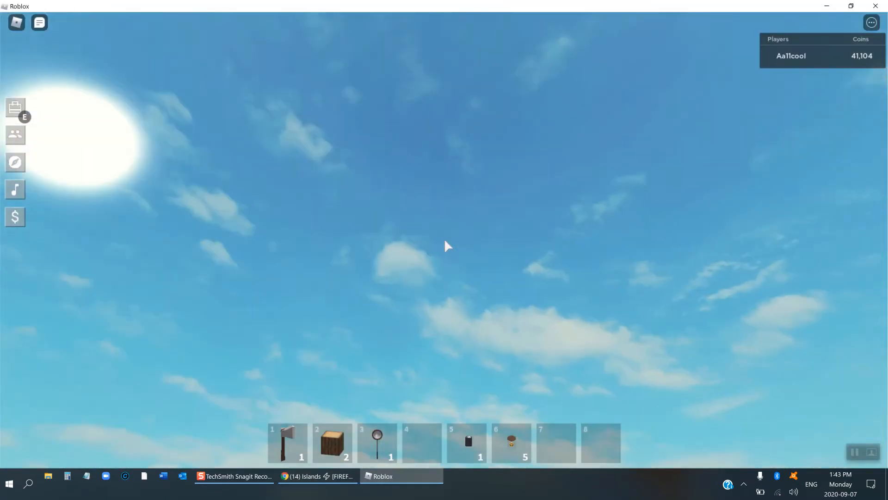
Step: Search the inventory for 'fu' and 'ca', move the Small Furnaces to hotbar slot 4, and close the inventory
left_click(16, 107)
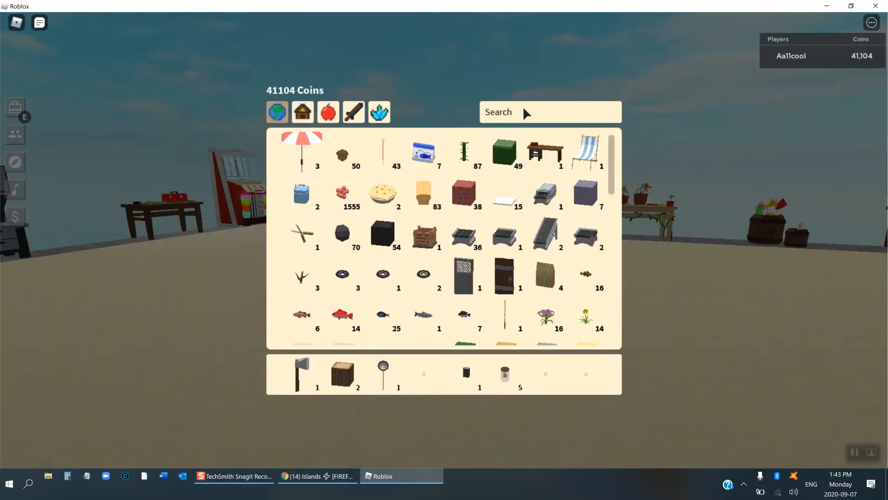
type("fu")
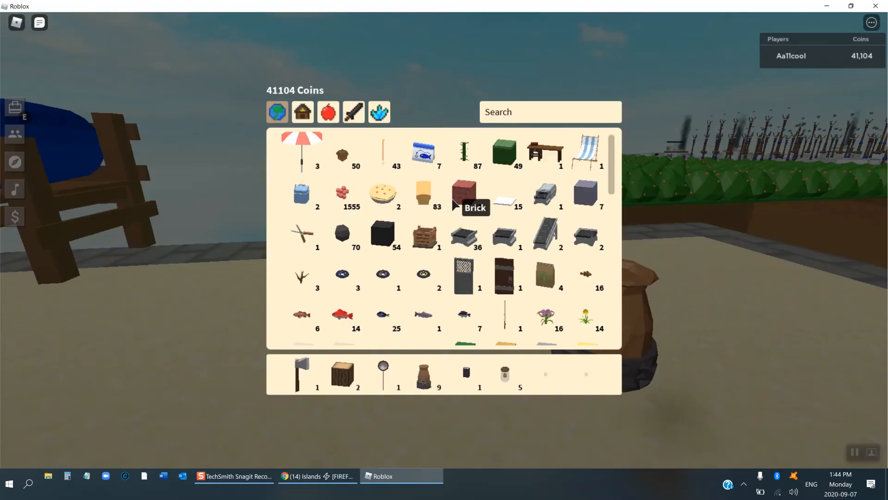
type("ca")
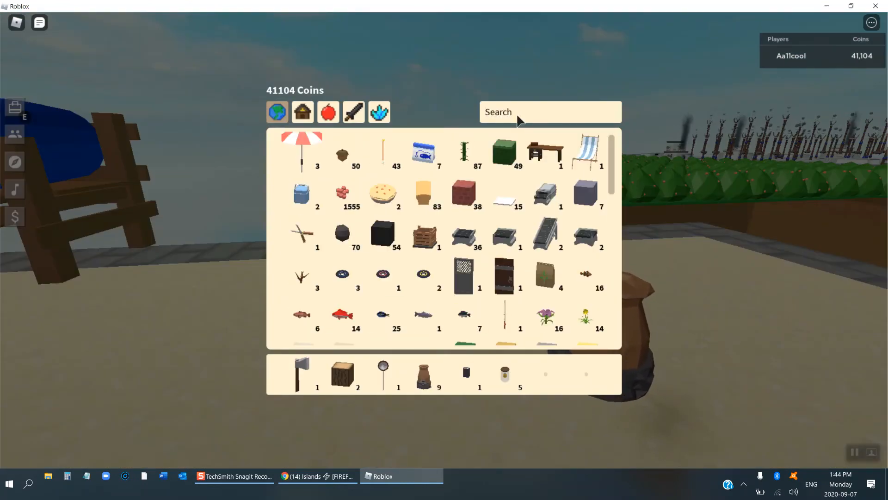
key("Escape")
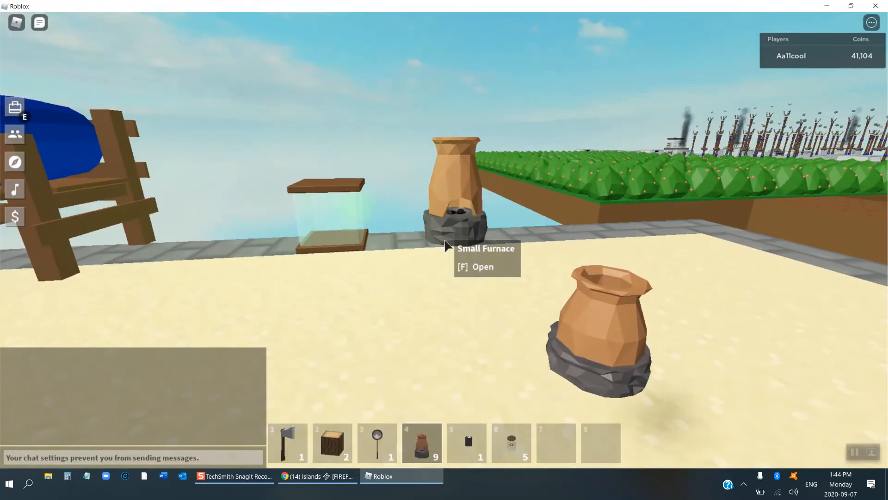
Step: Open the placed Small Furnace to see its smelting progress bar and three coal output slots
key("f")
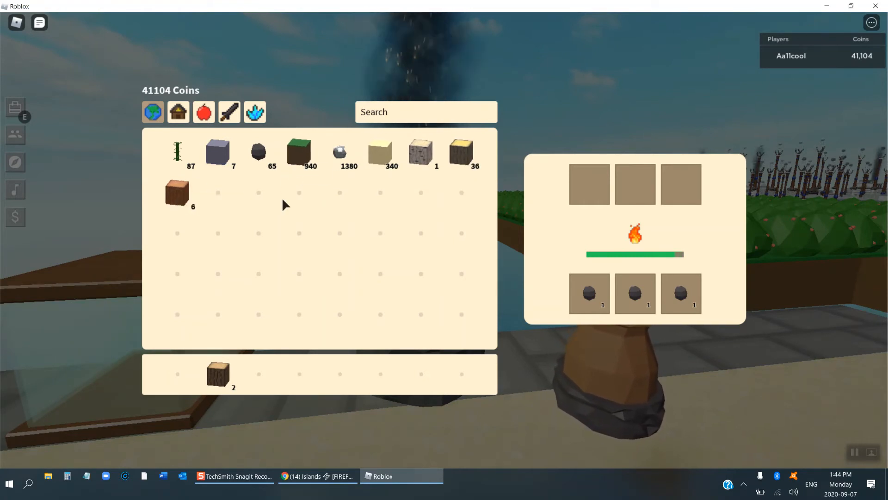
mouse_move(299, 153)
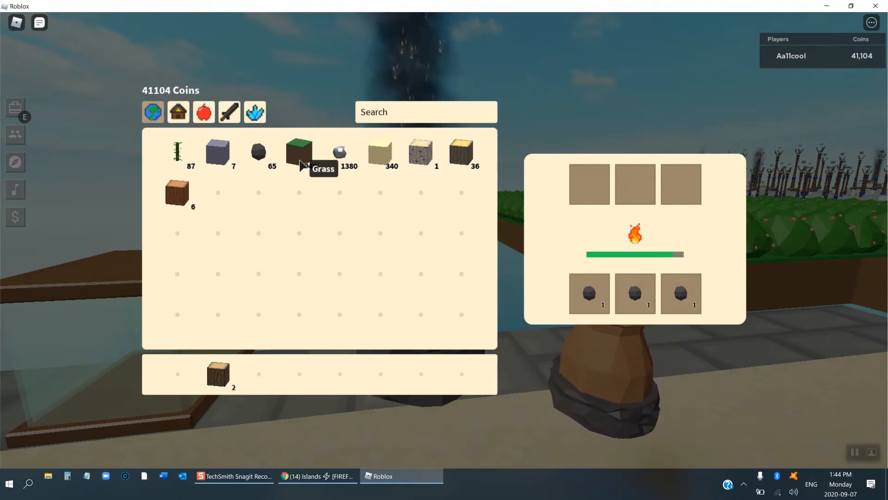
mouse_move(218, 156)
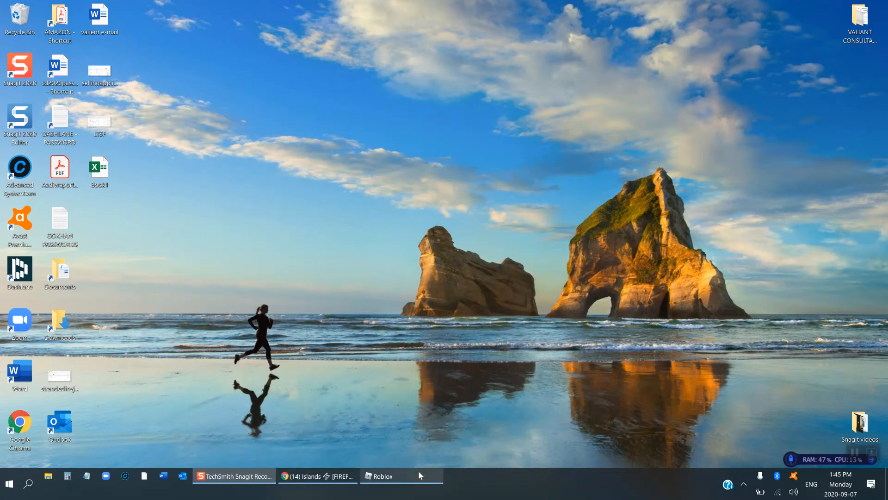
Step: Bring the Roblox window back up briefly, then leave the game to show the desktop
left_click(378, 476)
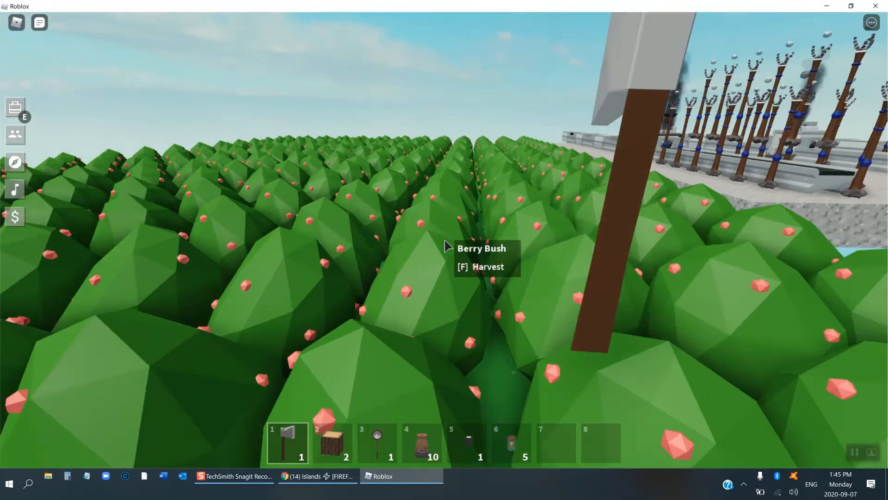
key("f")
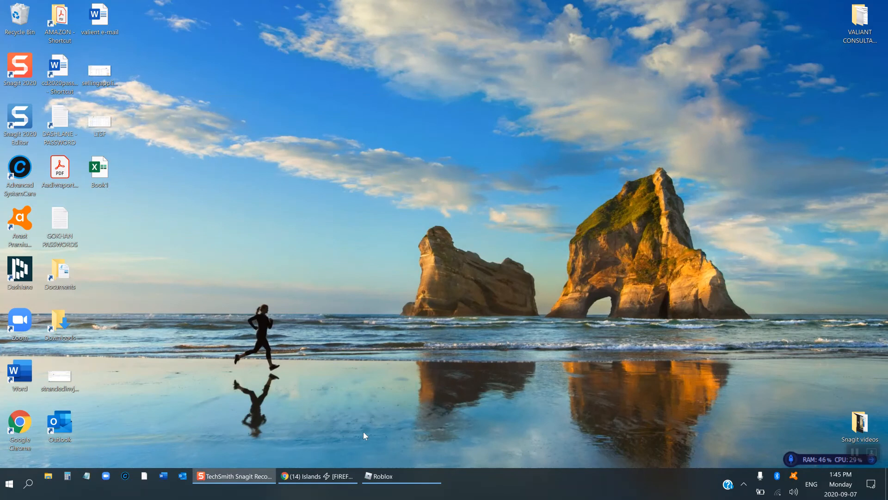
left_click(317, 476)
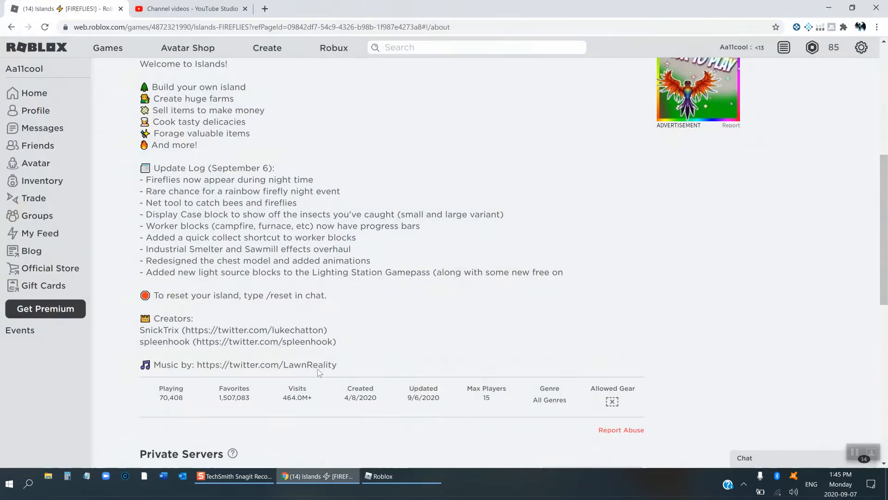
scroll("up", 3)
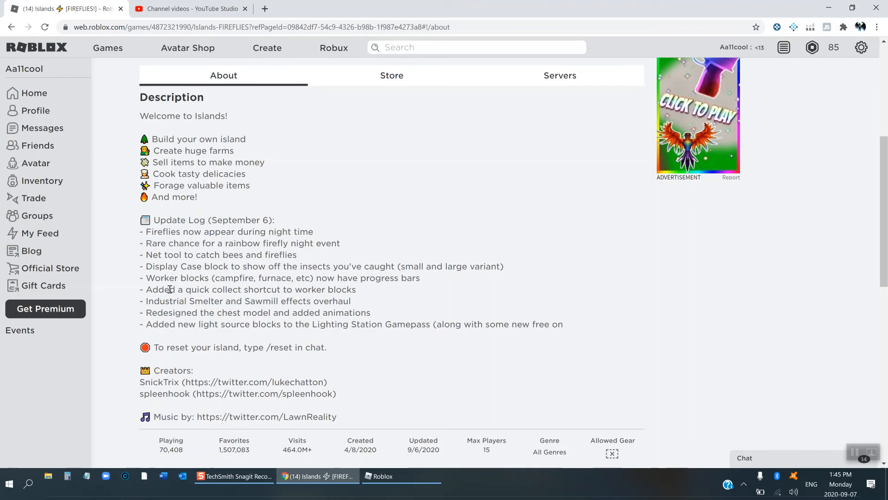
left_click_drag(169, 289, 356, 290)
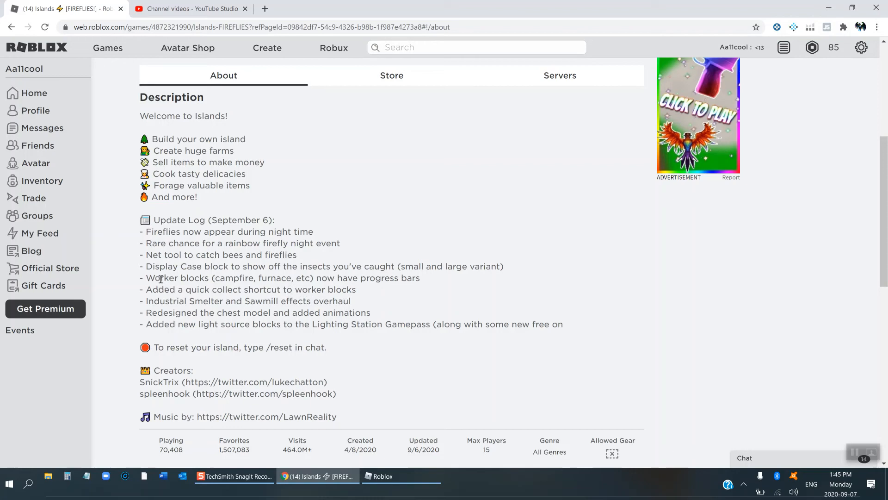
double_click(187, 290)
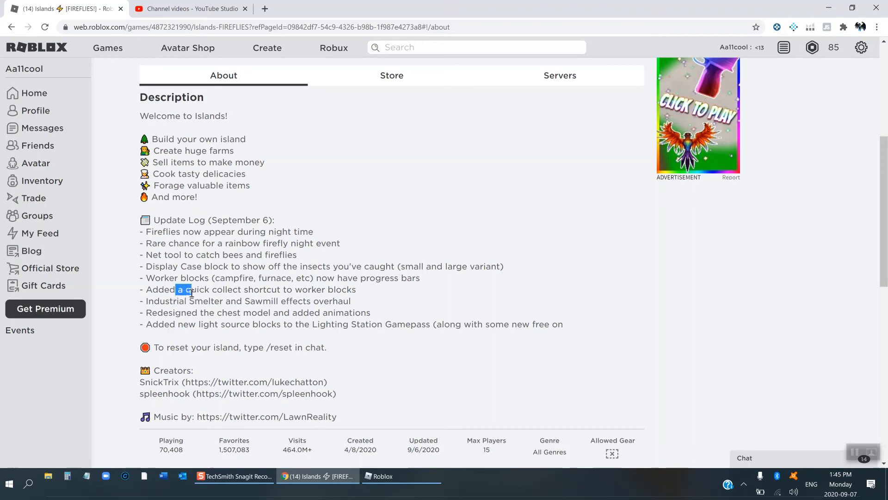
left_click(204, 292)
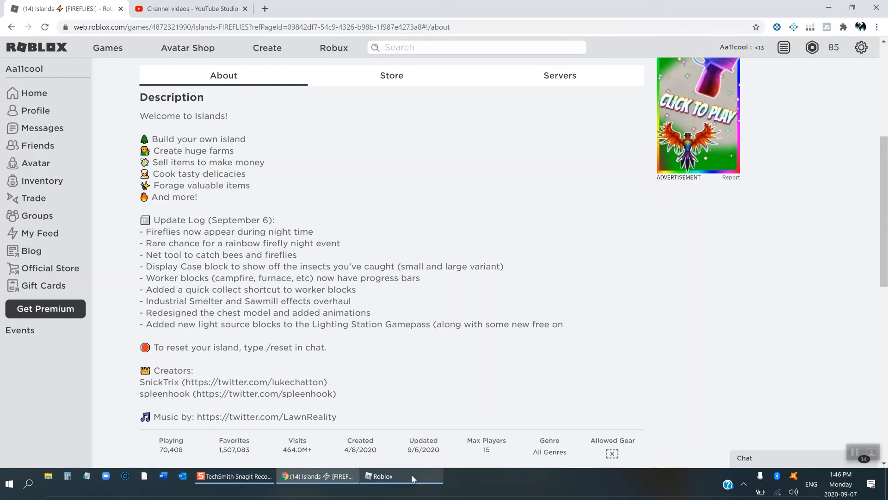
left_click(378, 476)
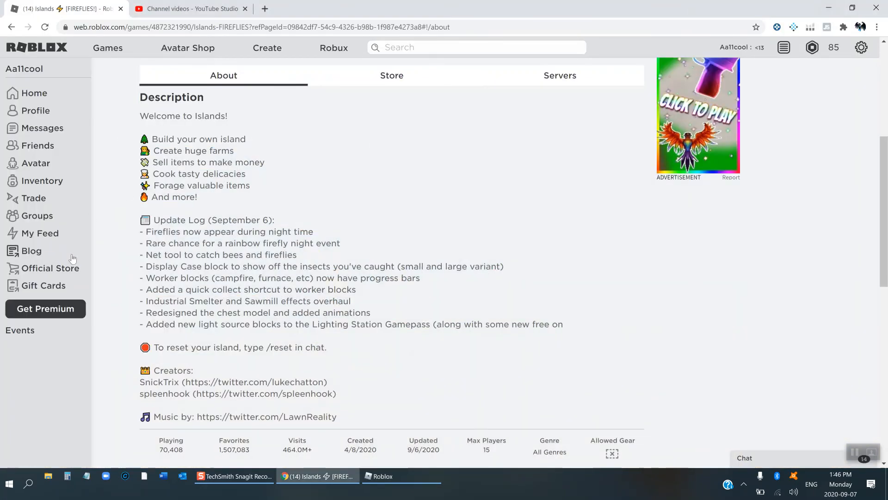
left_click_drag(176, 300, 287, 300)
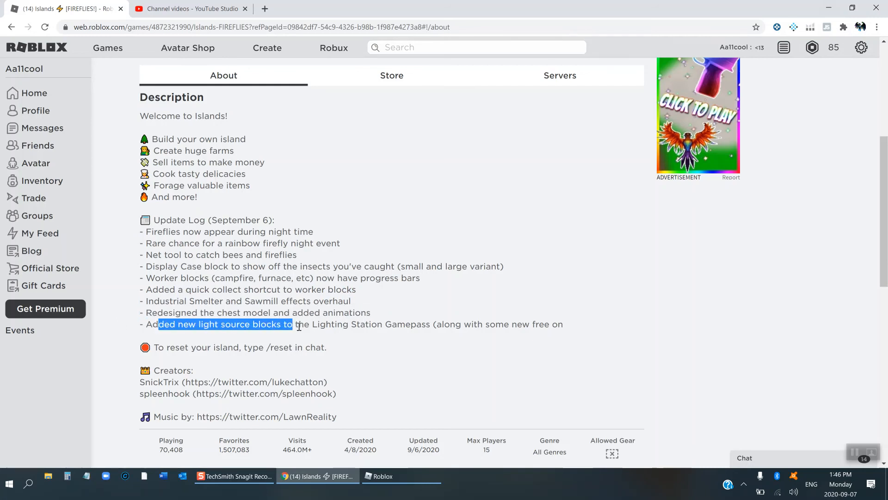
left_click_drag(294, 324, 563, 324)
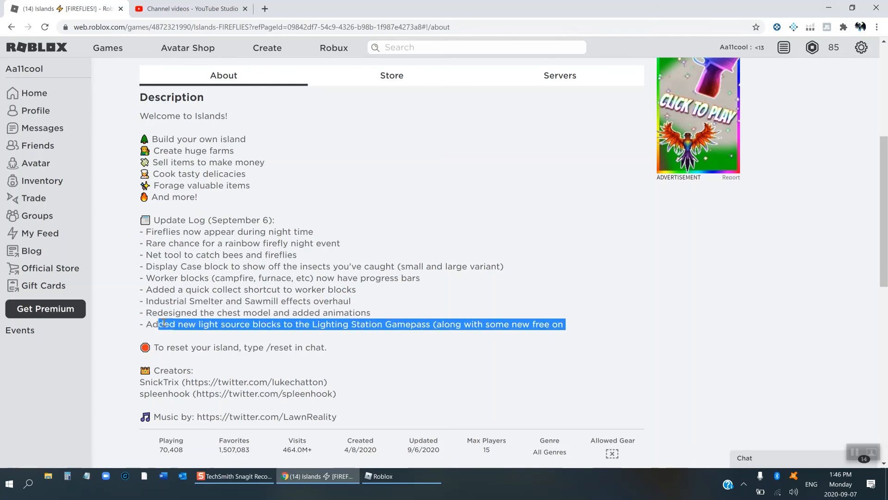
left_click(376, 326)
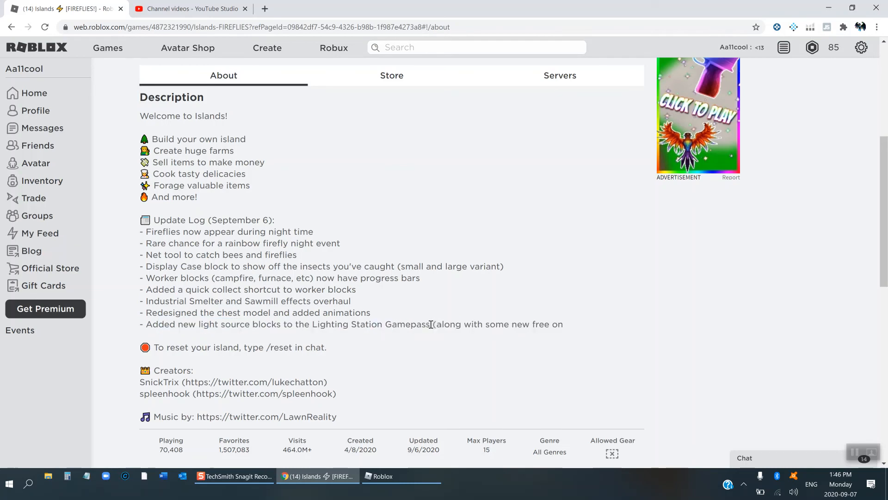
left_click_drag(432, 324, 564, 323)
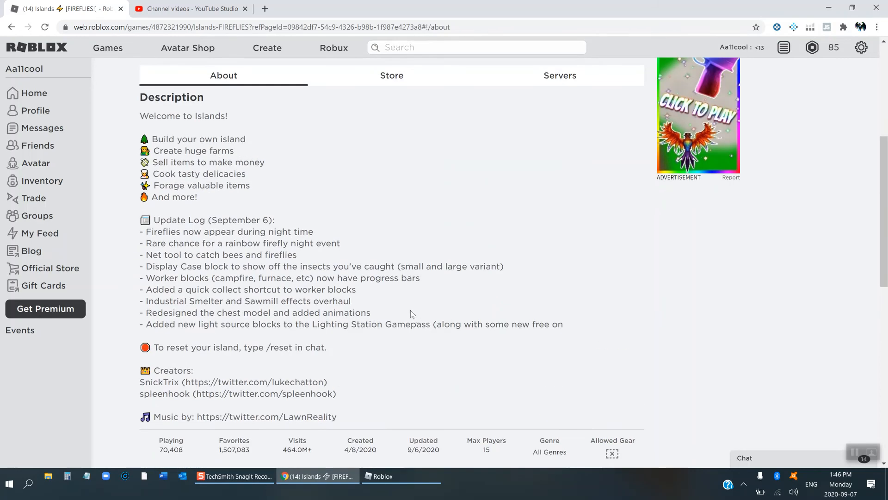
scroll("down", 3)
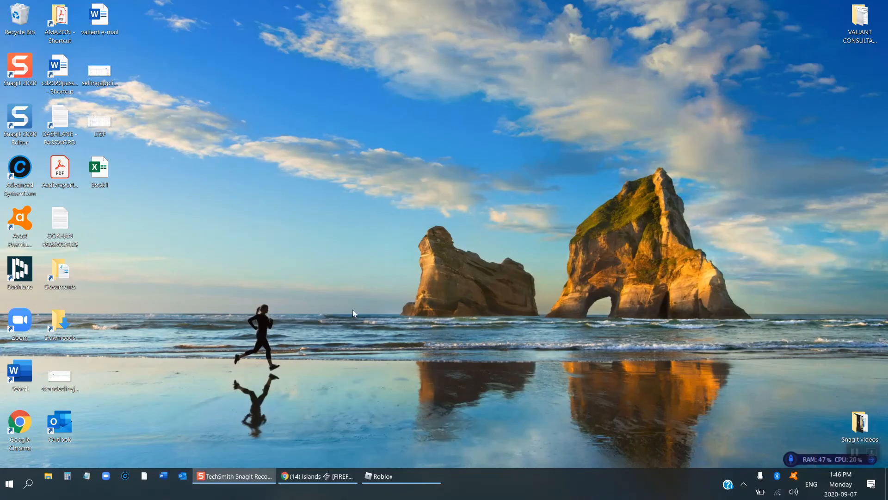
Step: Return to Roblox and scroll through the first workbench's crafting recipes, then close them
left_click(383, 476)
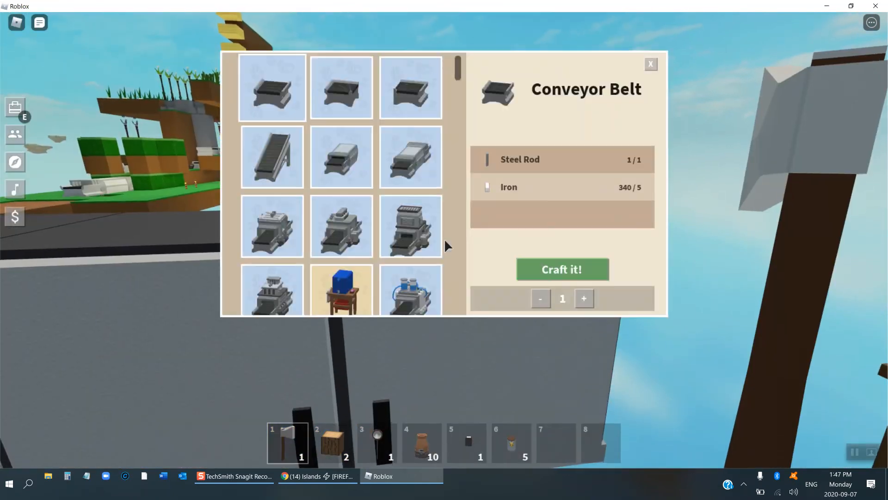
scroll("down", 3)
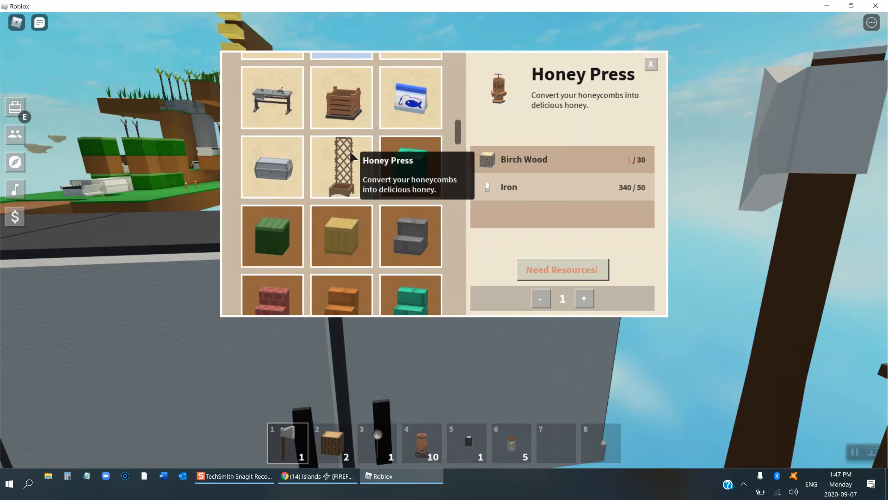
scroll("down", 3)
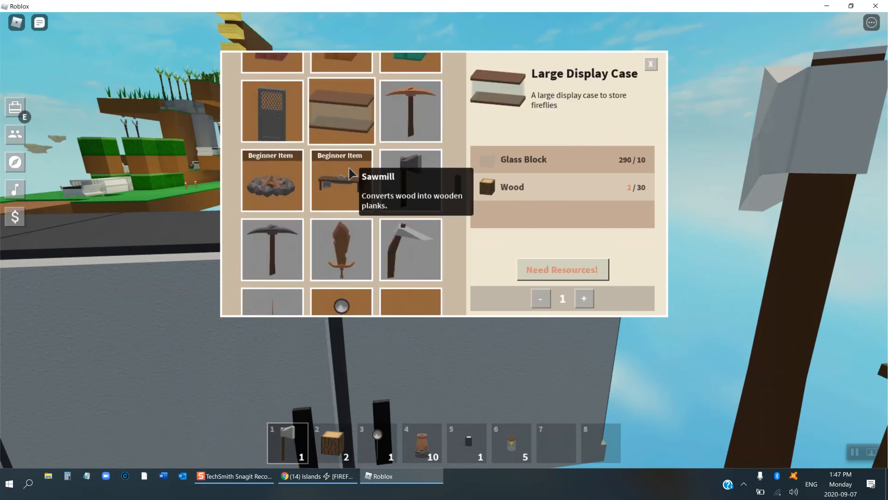
scroll("down", 3)
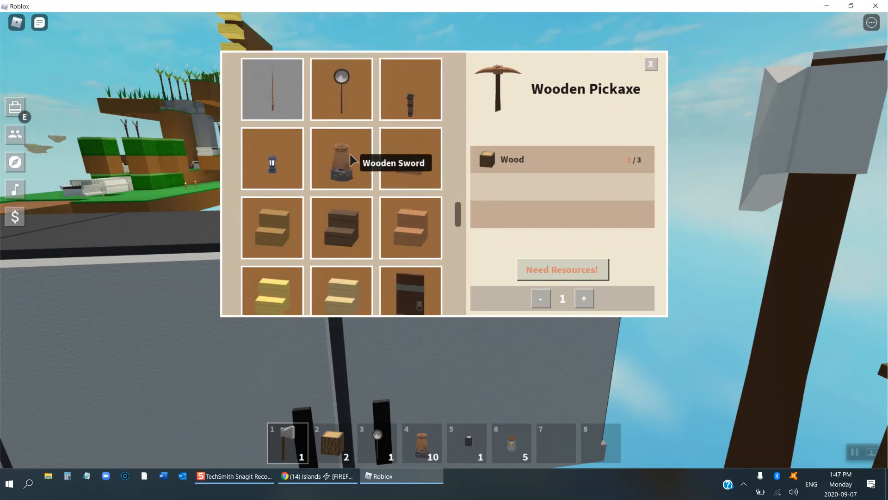
scroll("down", 3)
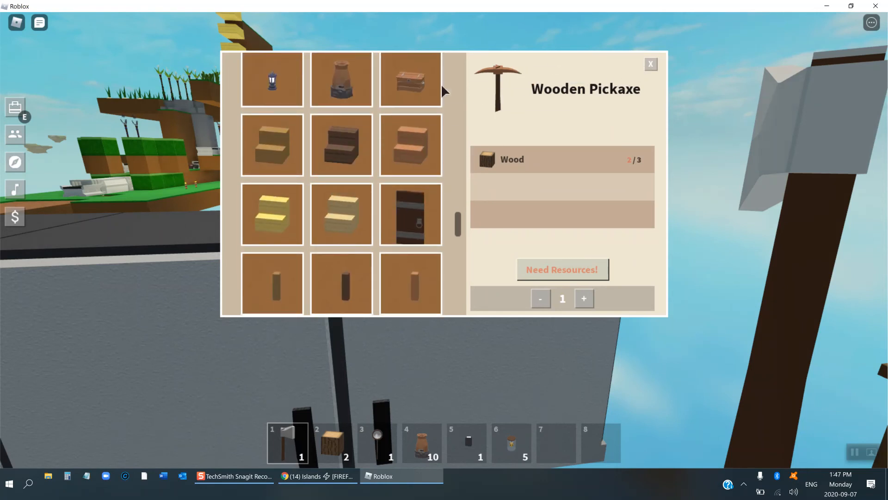
left_click(650, 64)
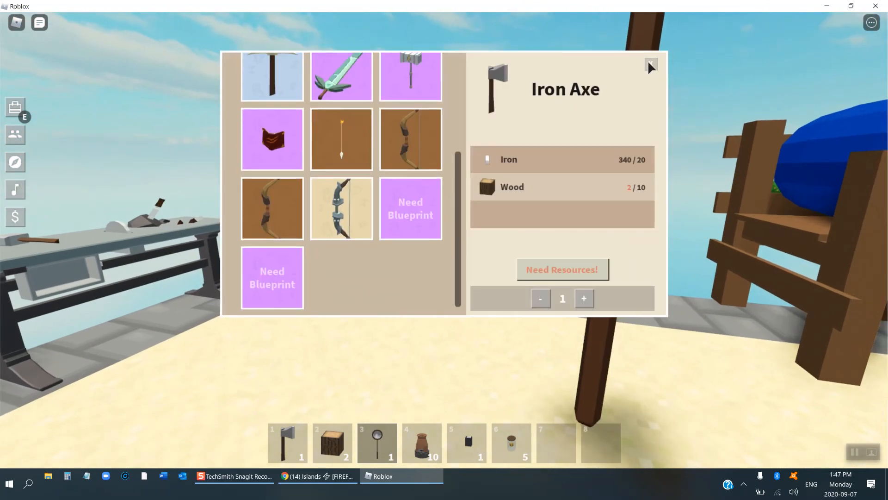
Step: Browse the second workbench's recipes, view the Artifact Bow recipe, and close the menu
left_click(650, 63)
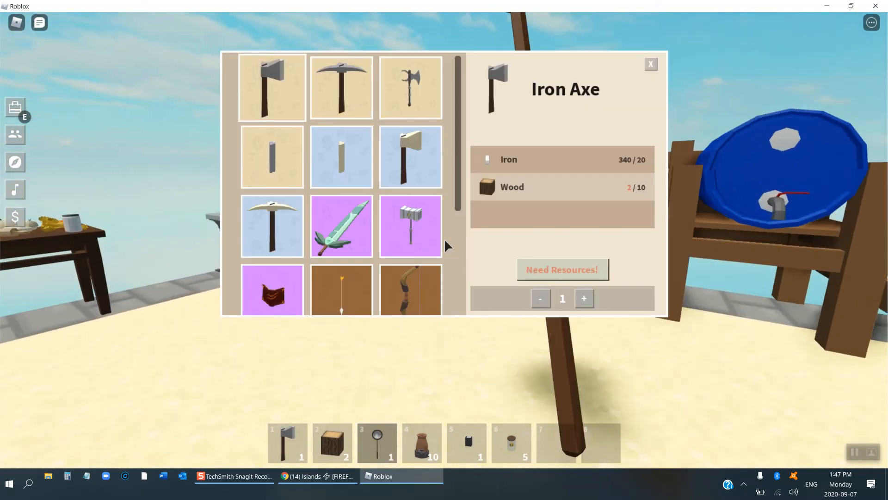
mouse_move(410, 292)
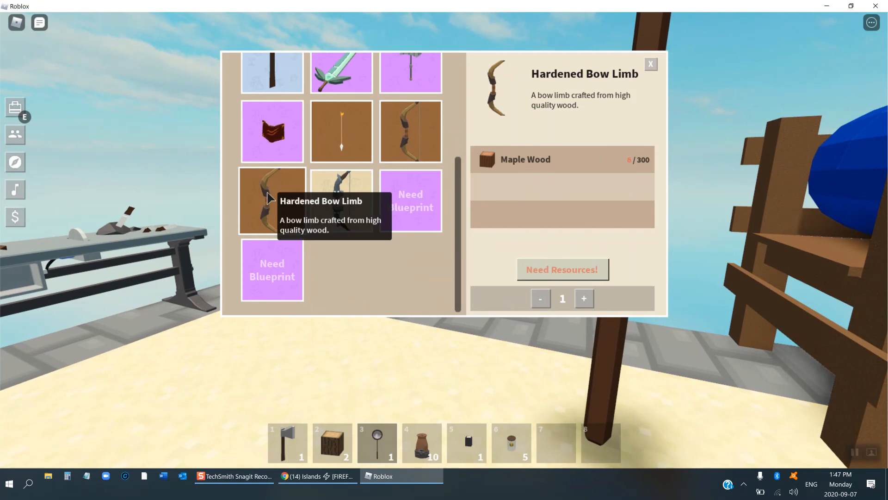
left_click(341, 200)
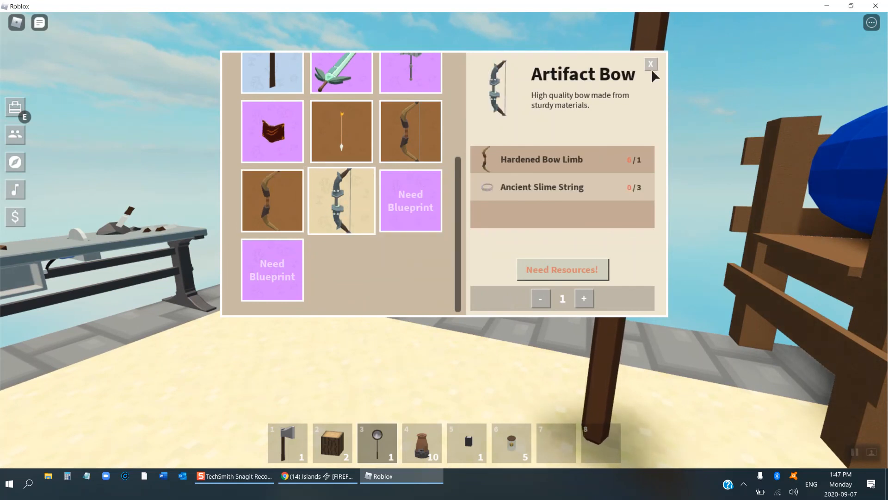
left_click(651, 64)
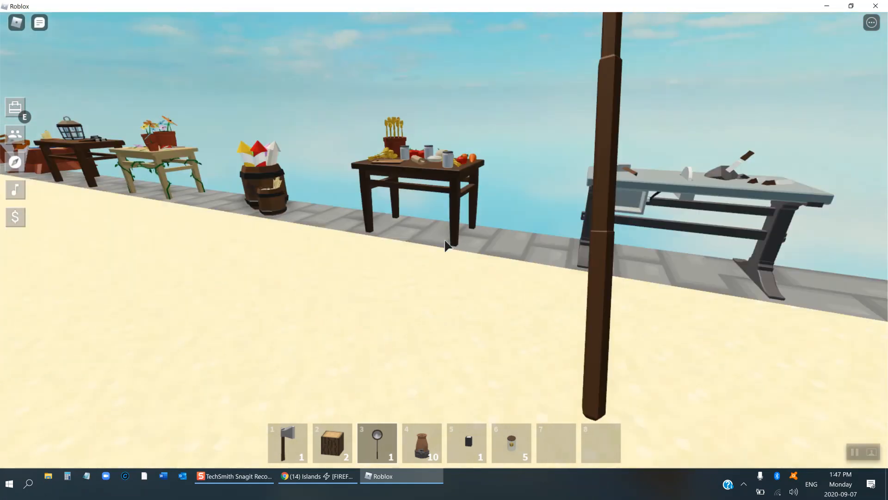